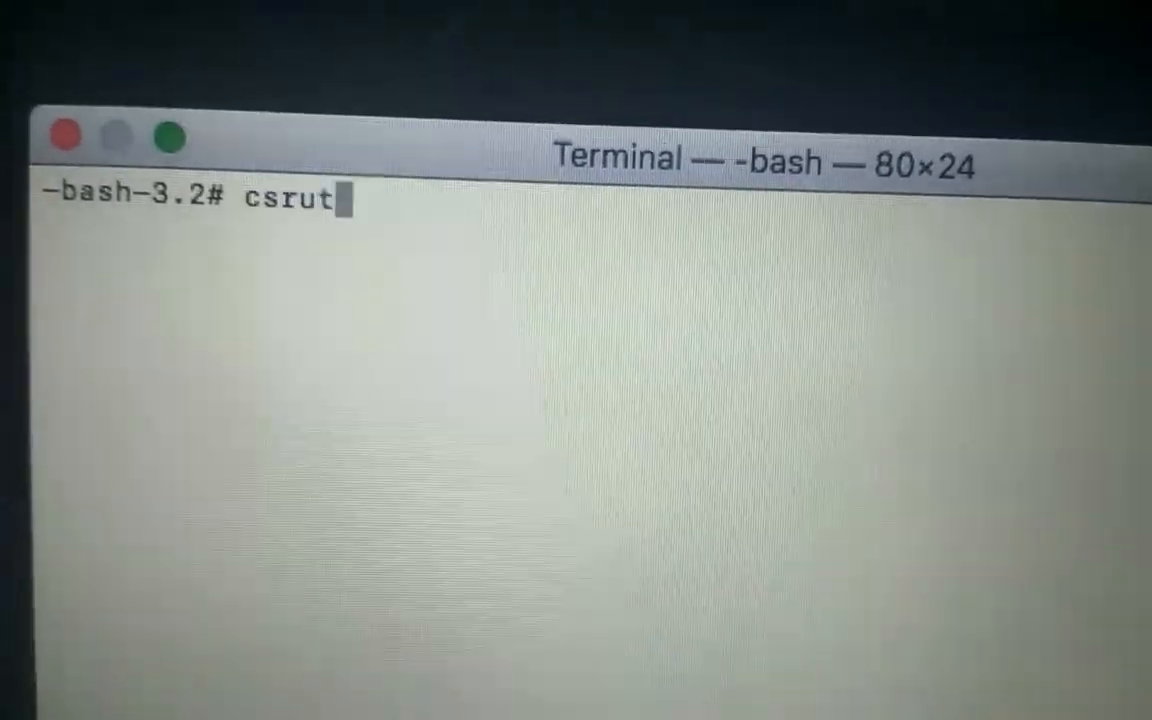
Submit csrutil enable; reboot to re-enable System Integrity Protection and restart the Mac.
type("il di")
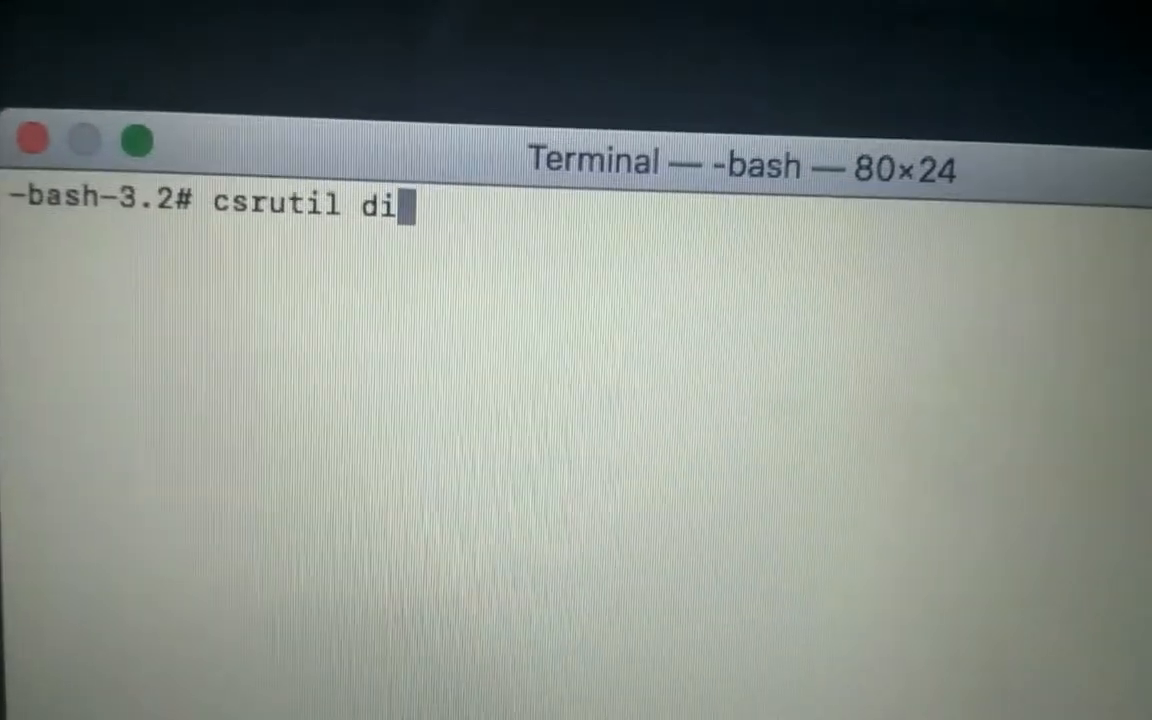
type("sable")
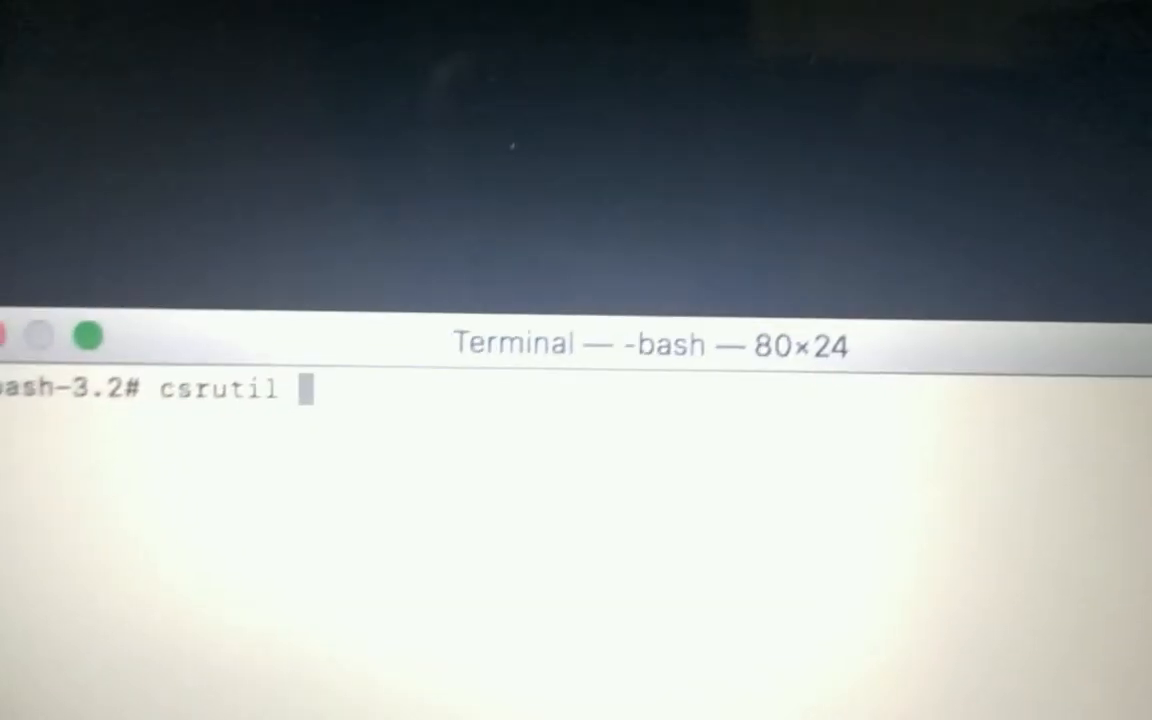
type("enabl")
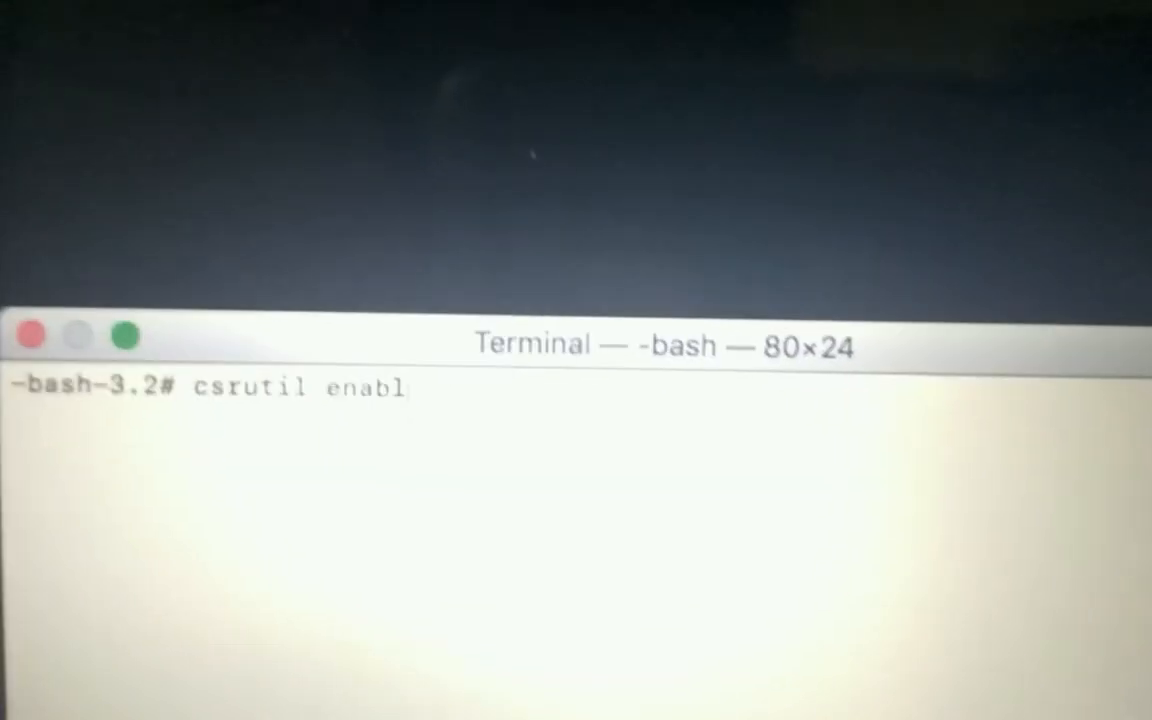
type("e; reboot")
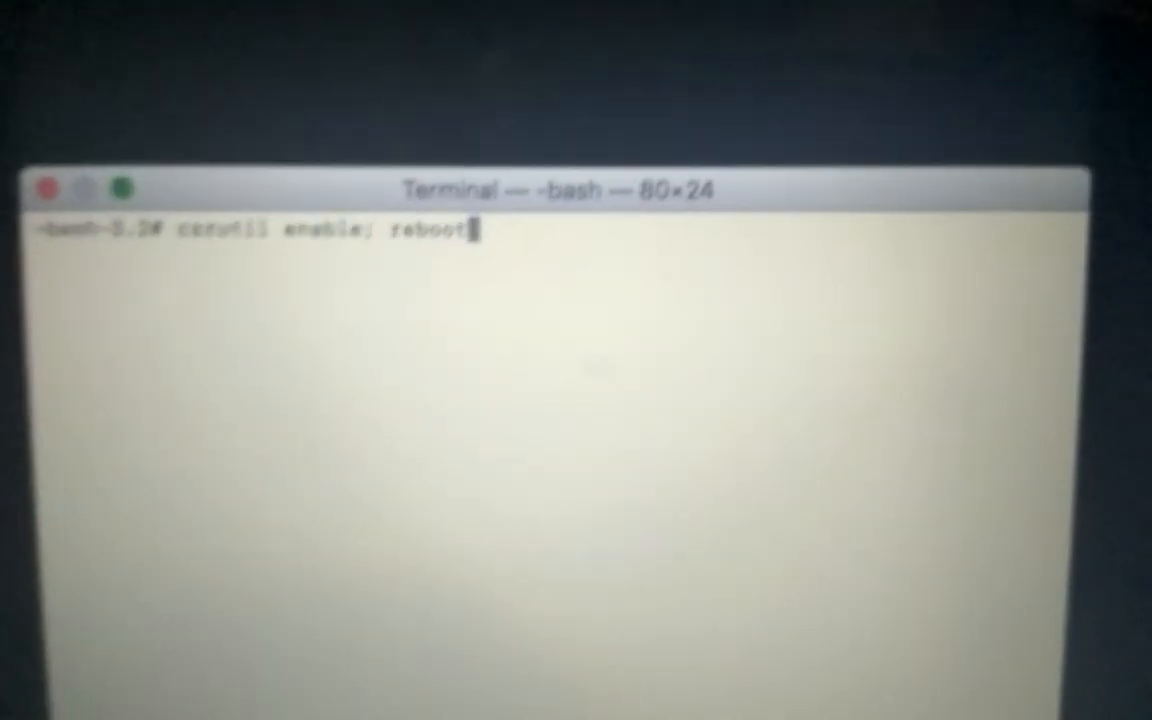
key("Return")
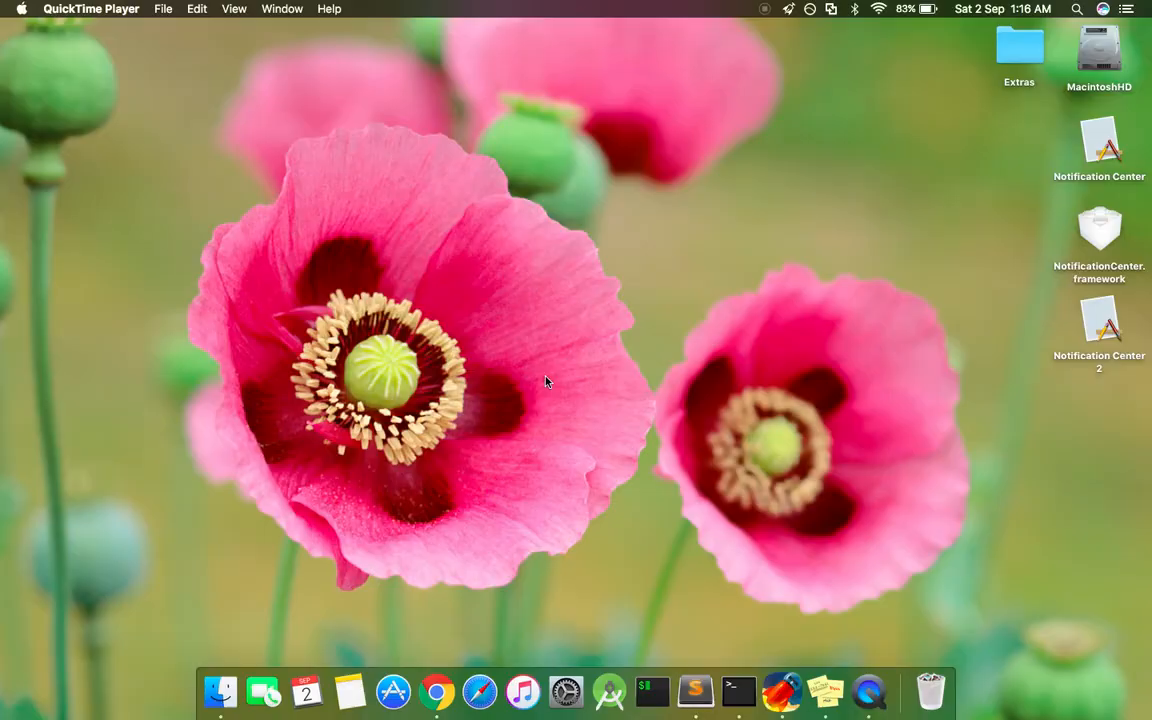
Show the Today view with date, calendar, stocks and weather in the dark old-style panel.
left_click(1124, 8)
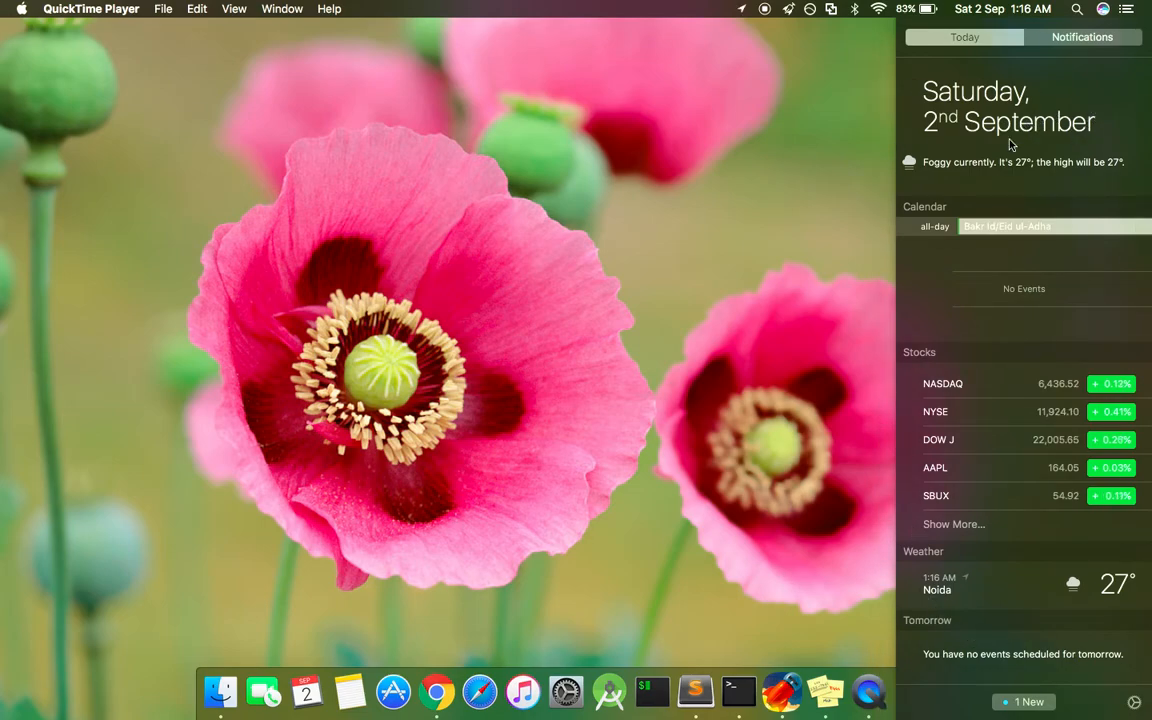
mouse_move(848, 248)
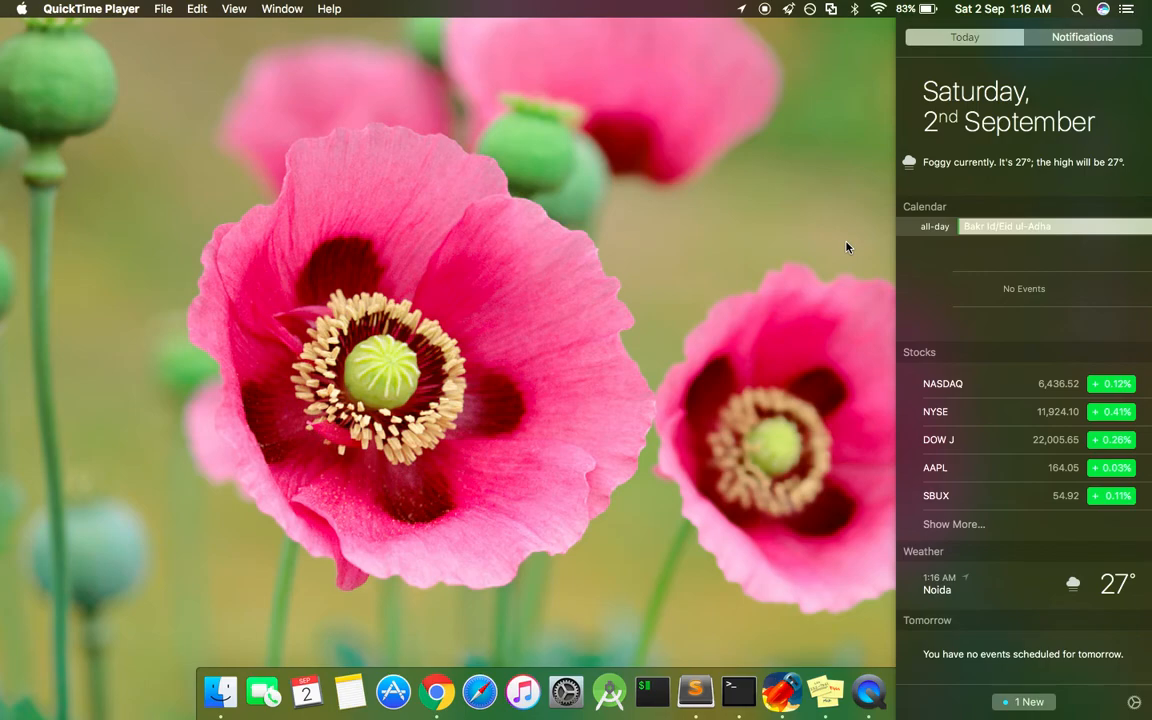